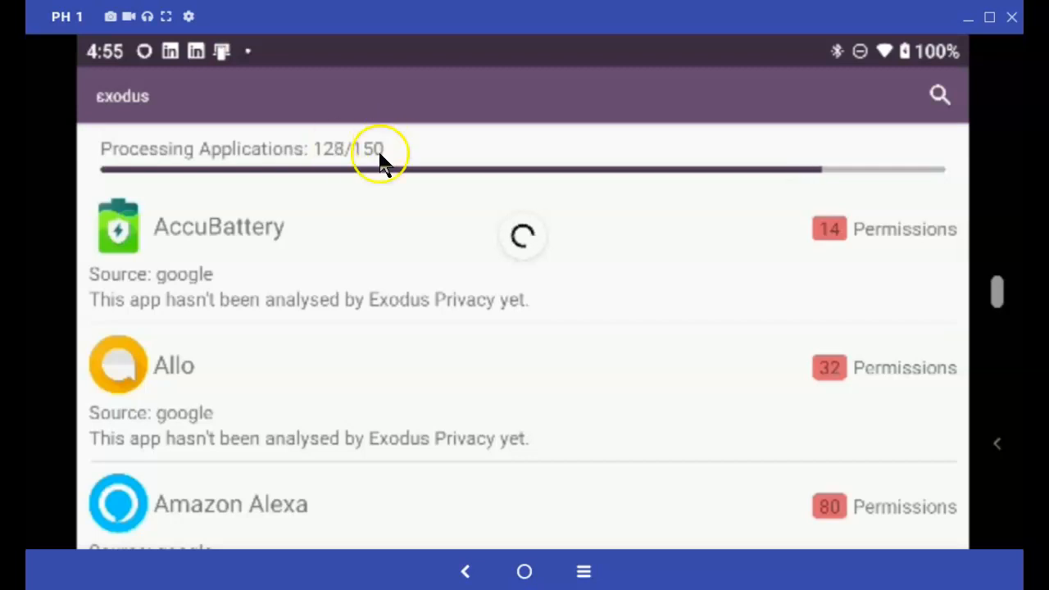
mouse_move(362, 73)
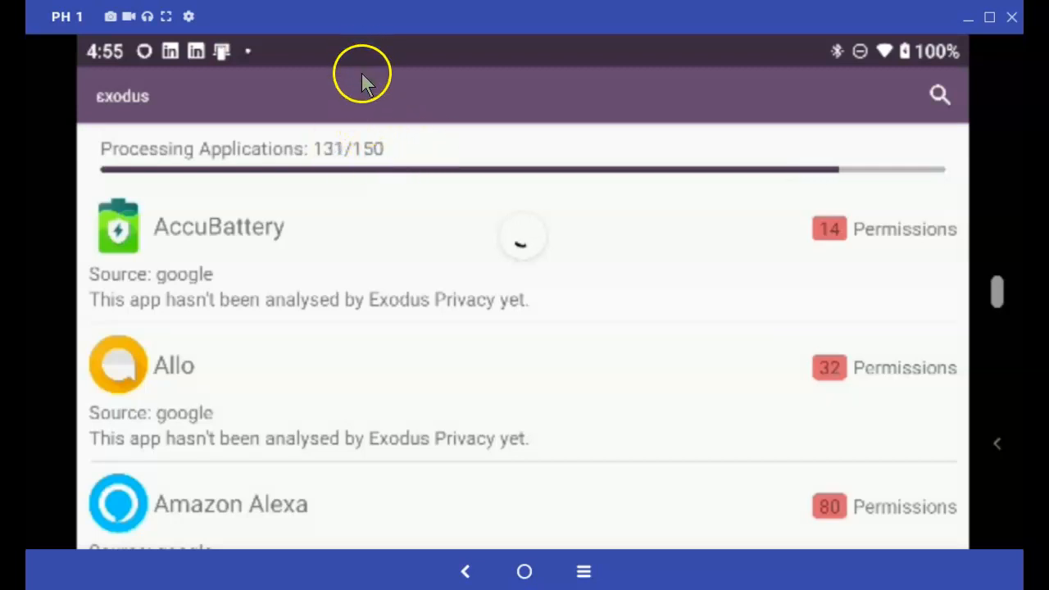
mouse_move(369, 88)
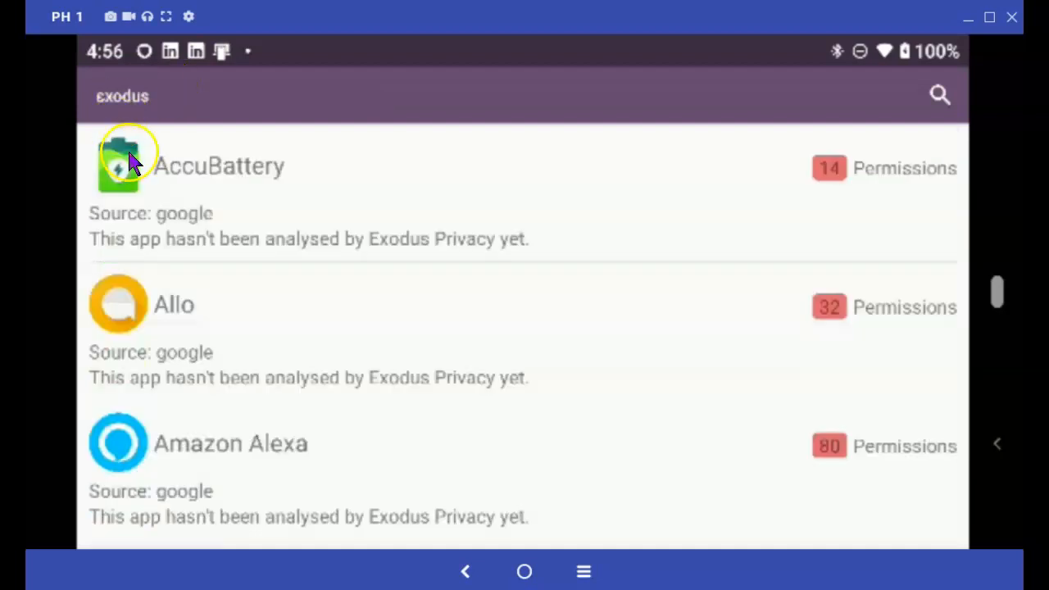
mouse_move(829, 172)
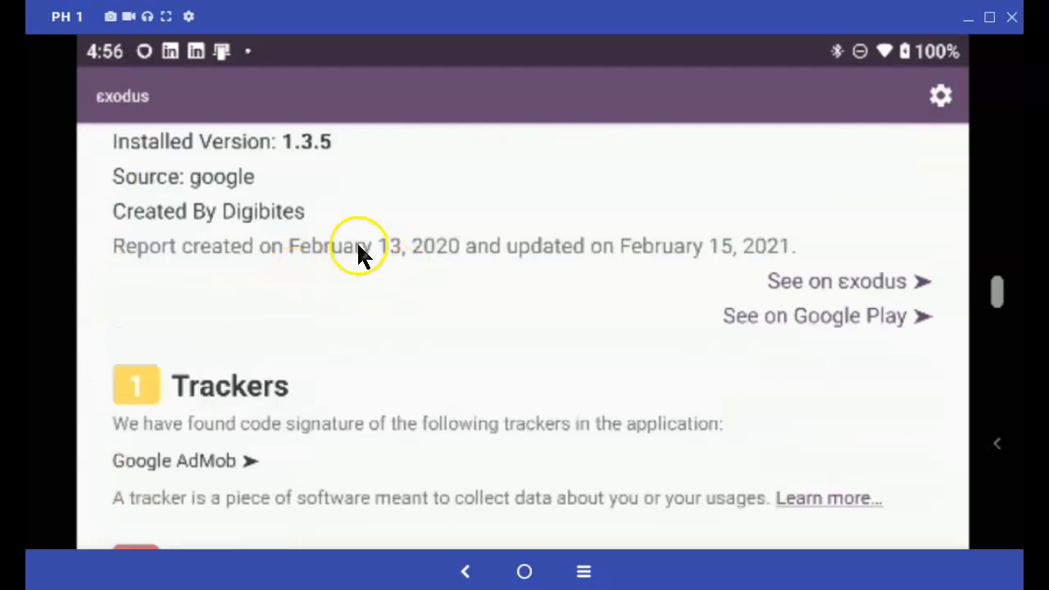
scroll("down", 3)
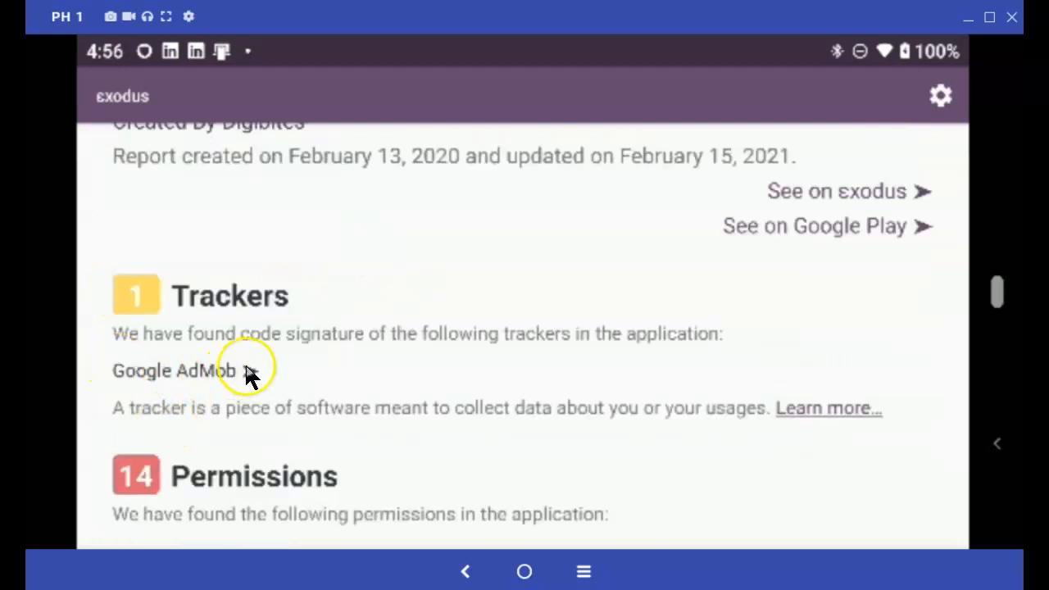
scroll("down", 3)
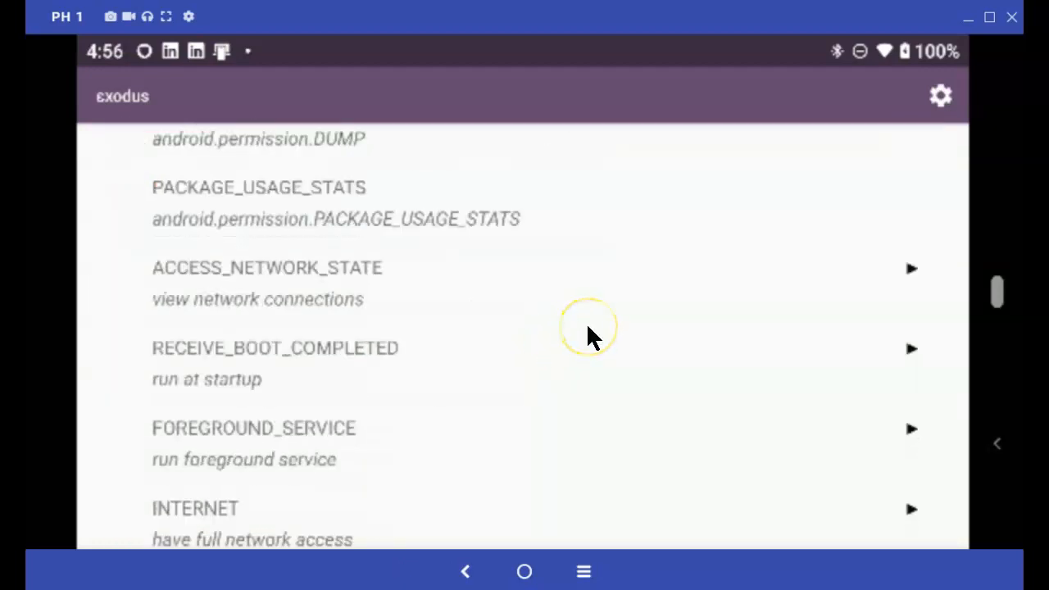
scroll("down", 3)
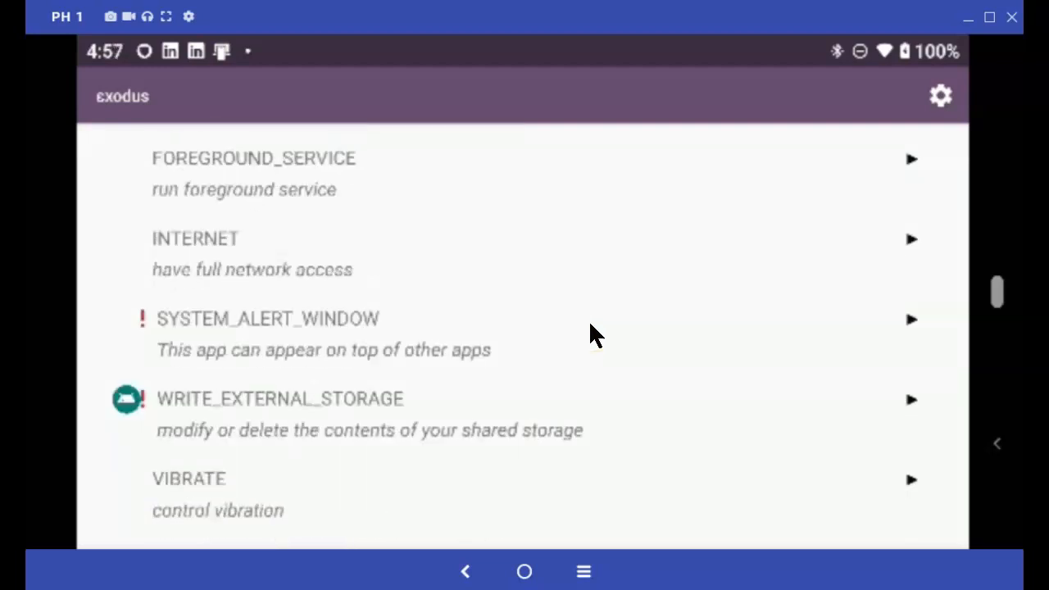
scroll("down", 3)
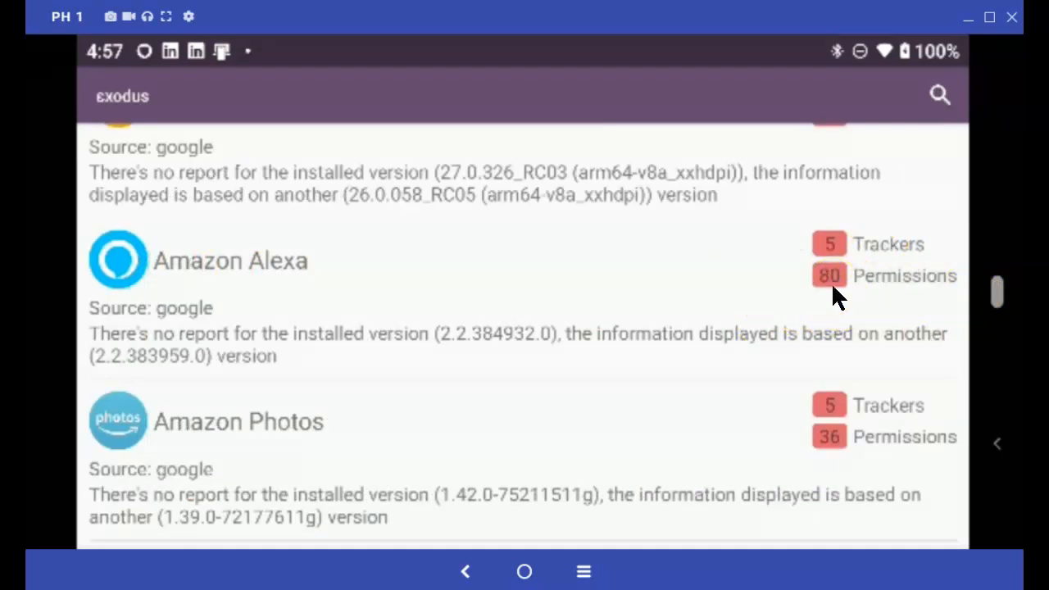
mouse_move(196, 271)
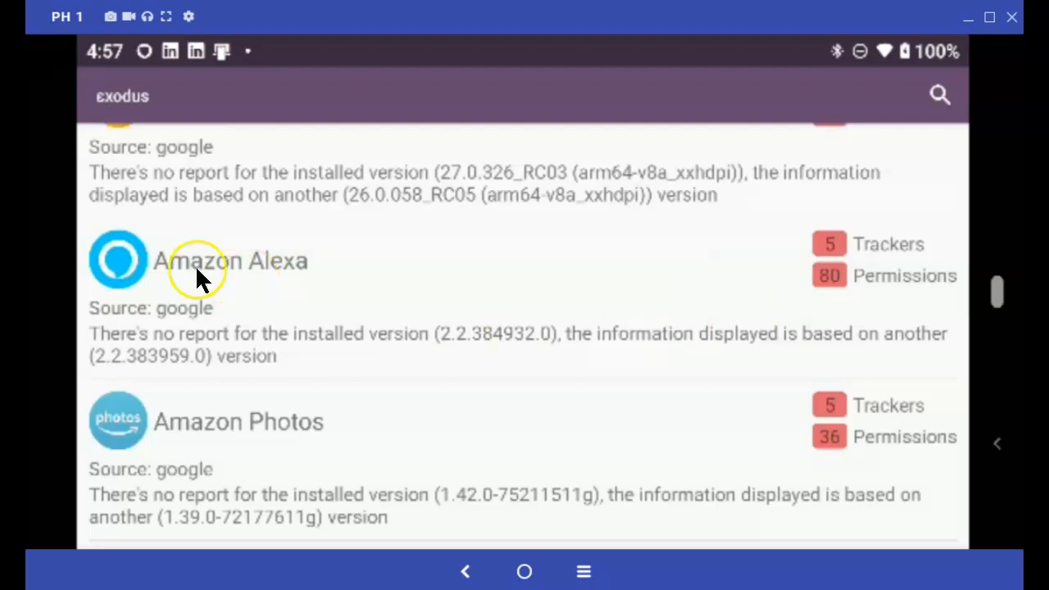
mouse_move(386, 279)
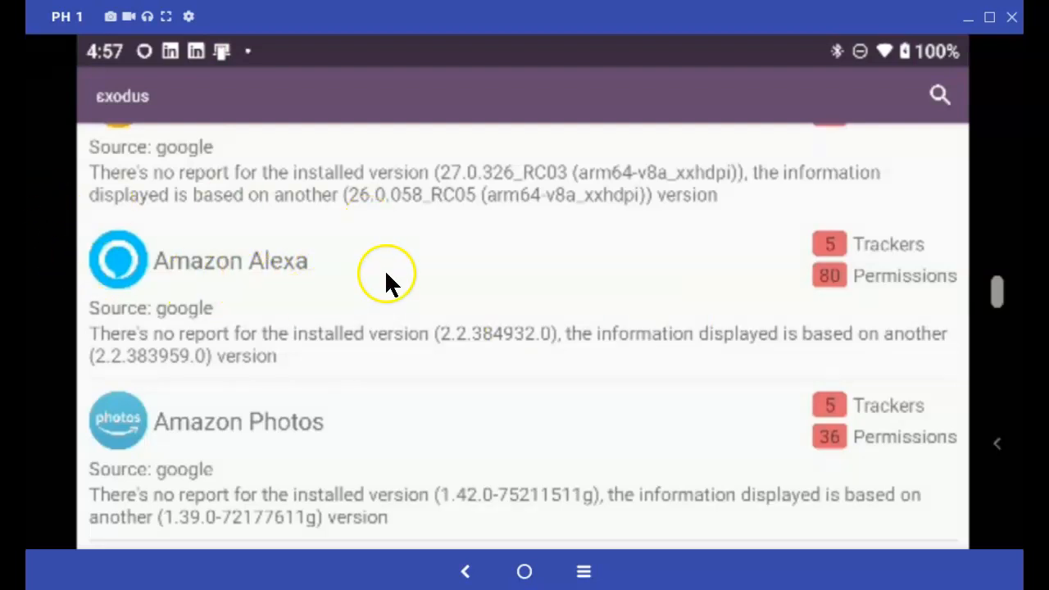
mouse_move(331, 295)
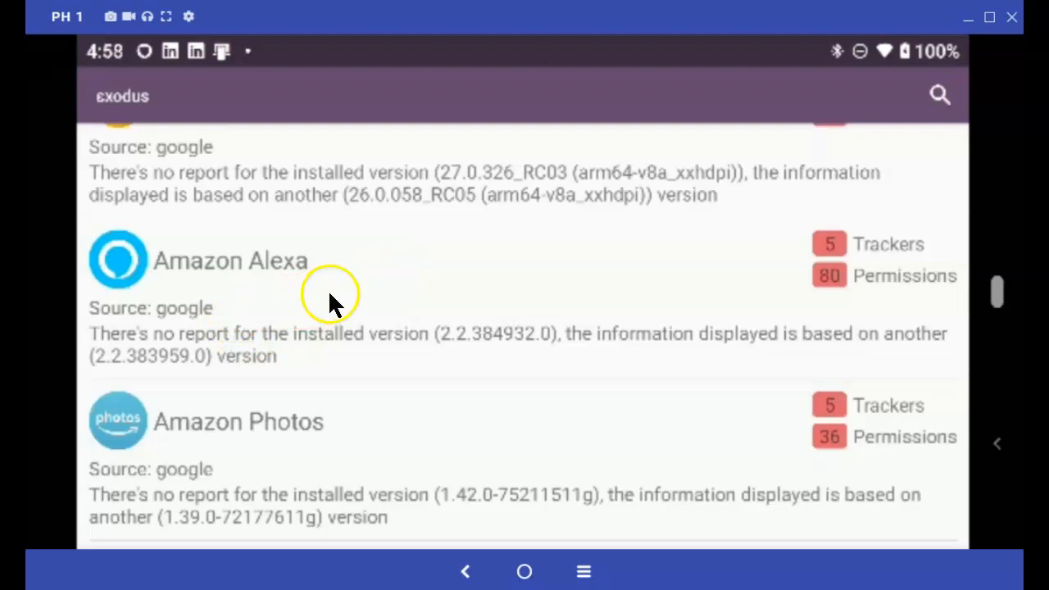
mouse_move(378, 301)
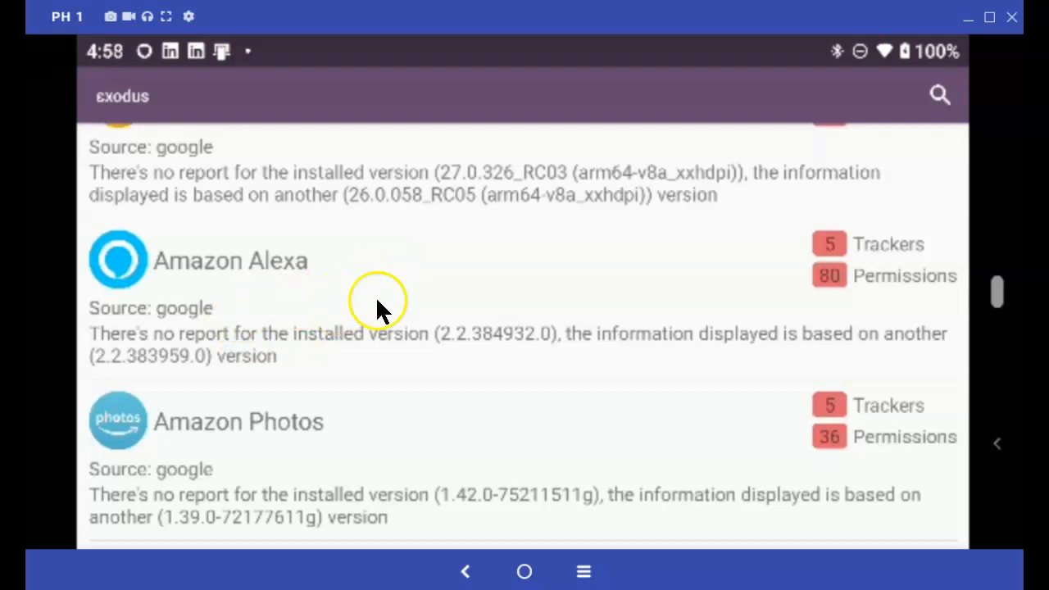
mouse_move(344, 333)
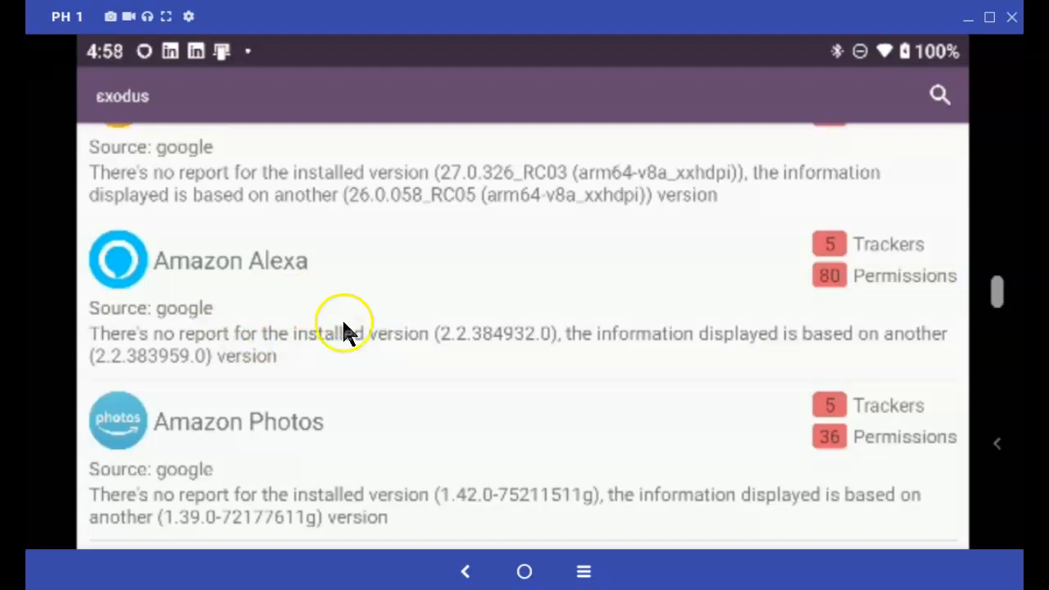
mouse_move(107, 103)
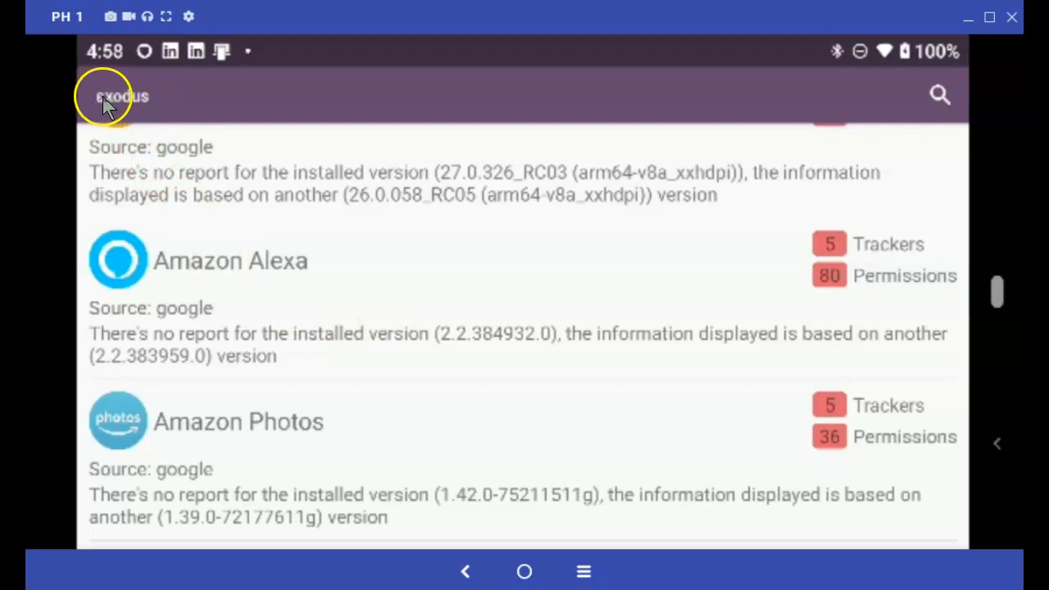
mouse_move(156, 109)
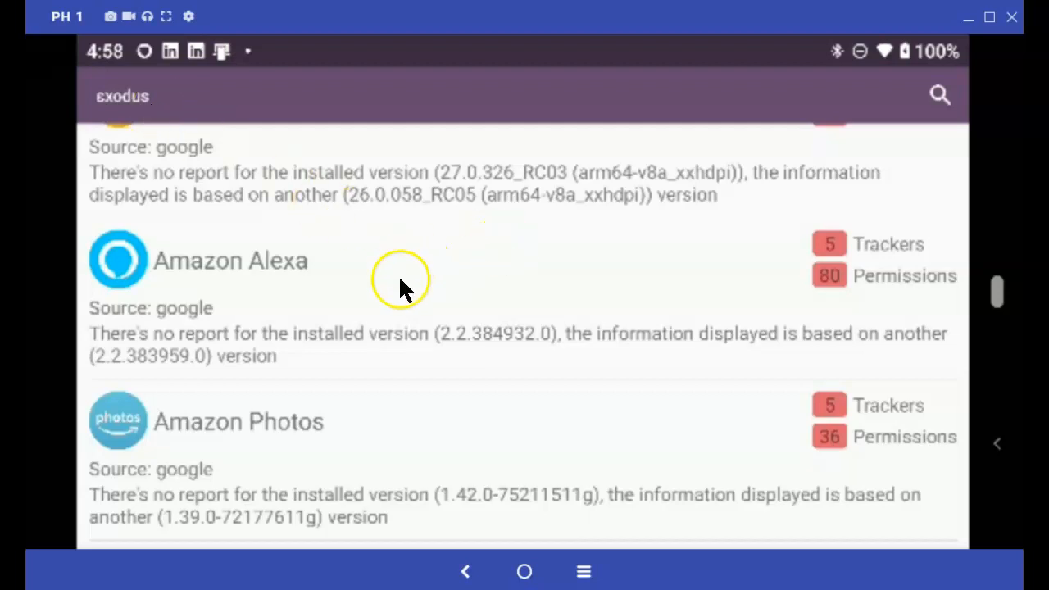
mouse_move(375, 310)
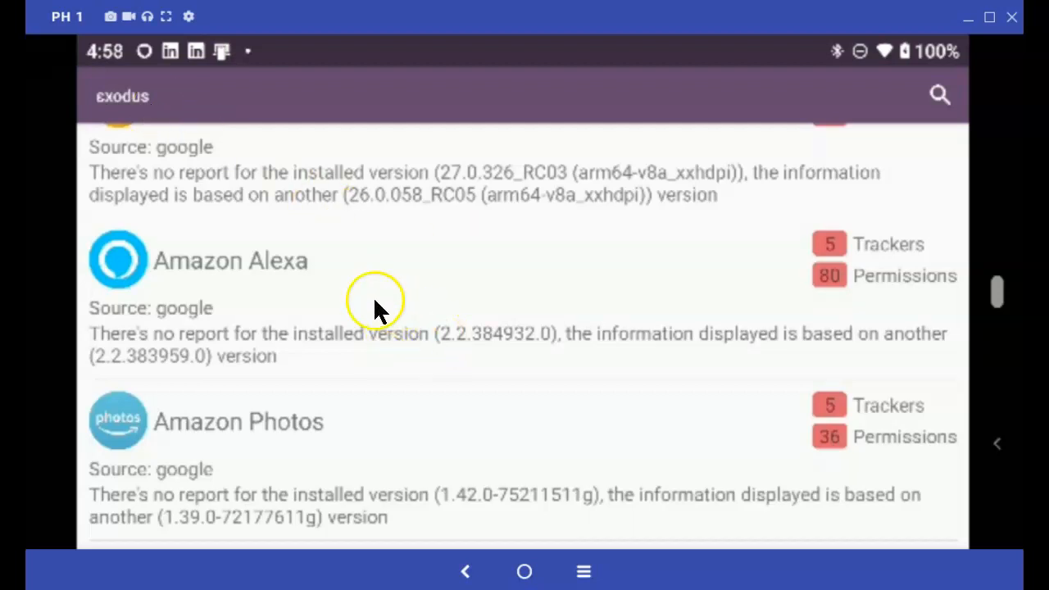
mouse_move(309, 304)
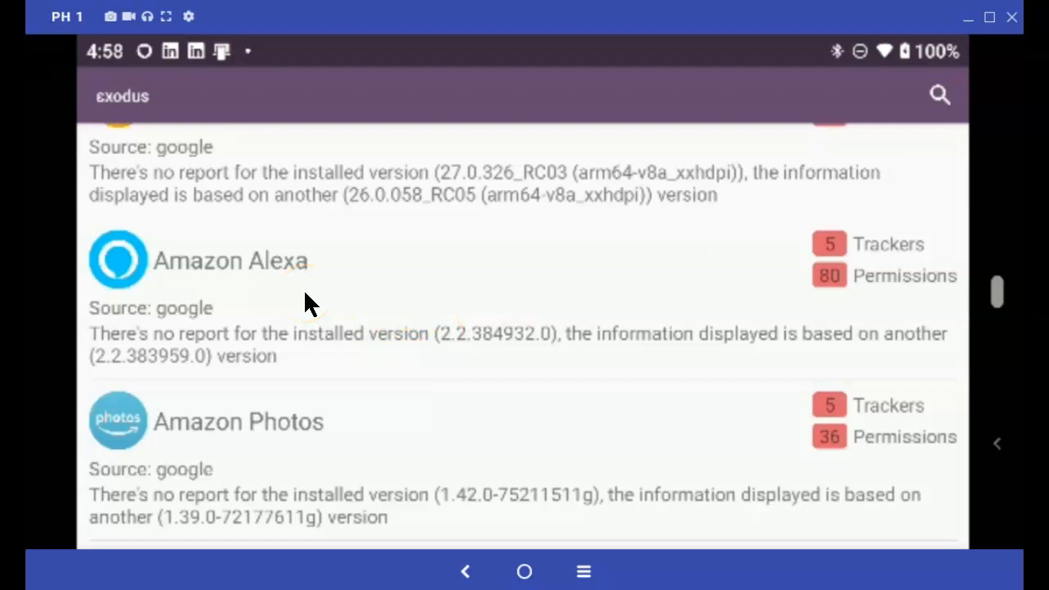